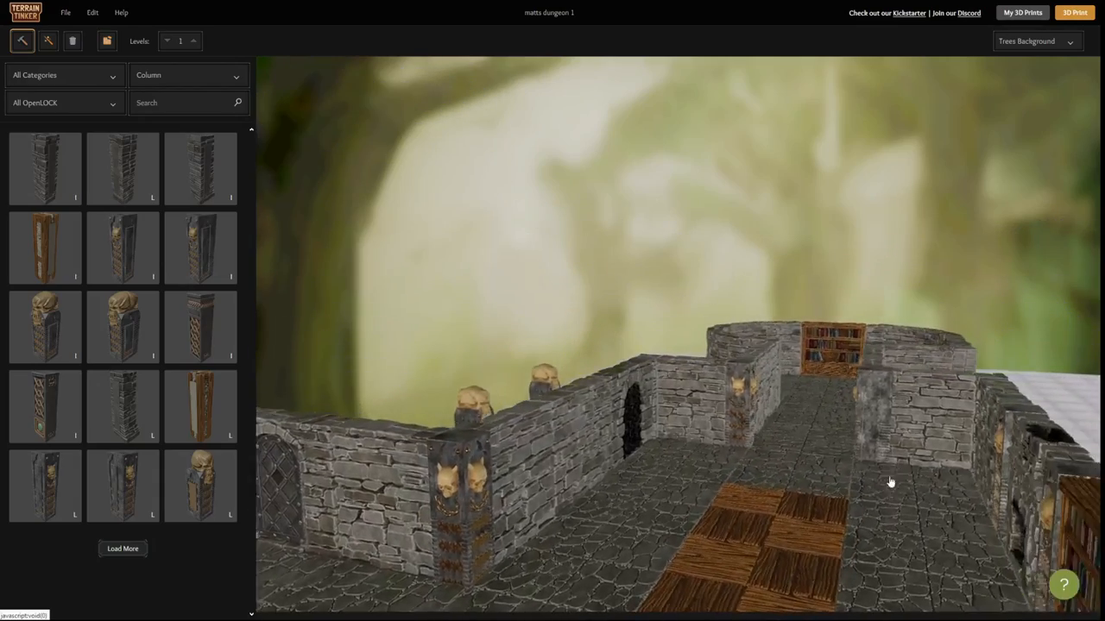
Step: Select a floor tile, view the whole dungeon, and switch the catalogue piece type to Floor
click(777, 483)
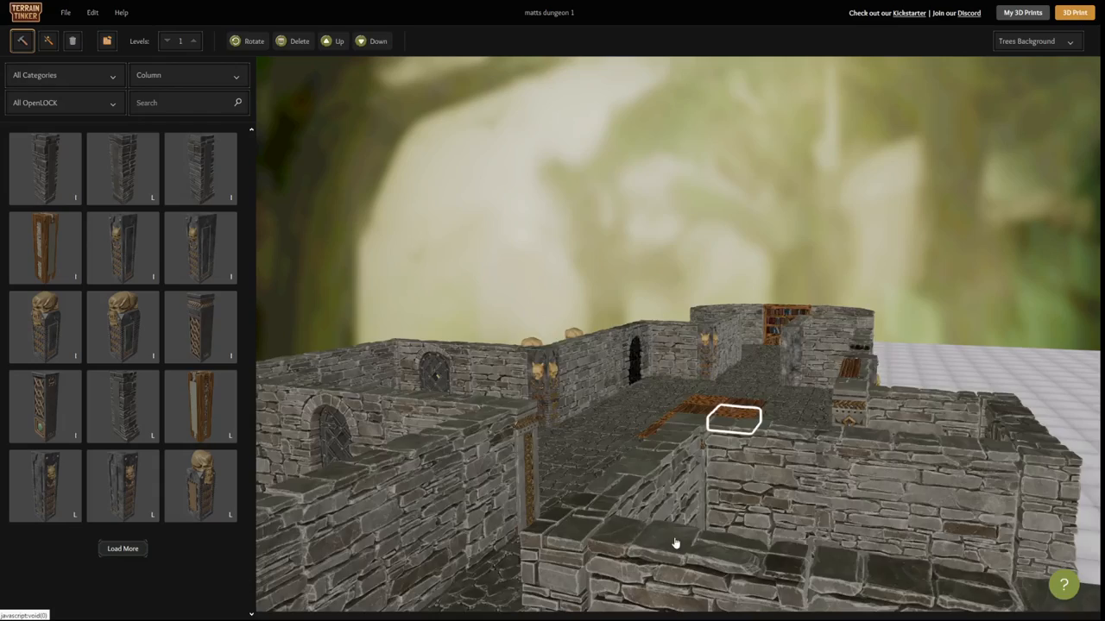
drag(677, 544, 449, 525)
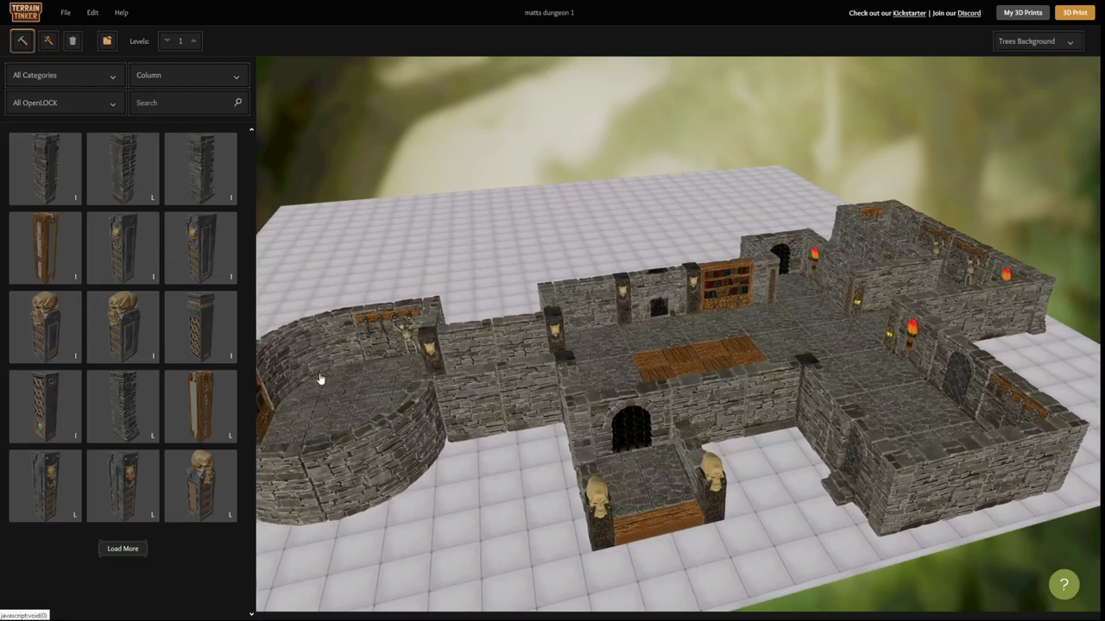
click(187, 76)
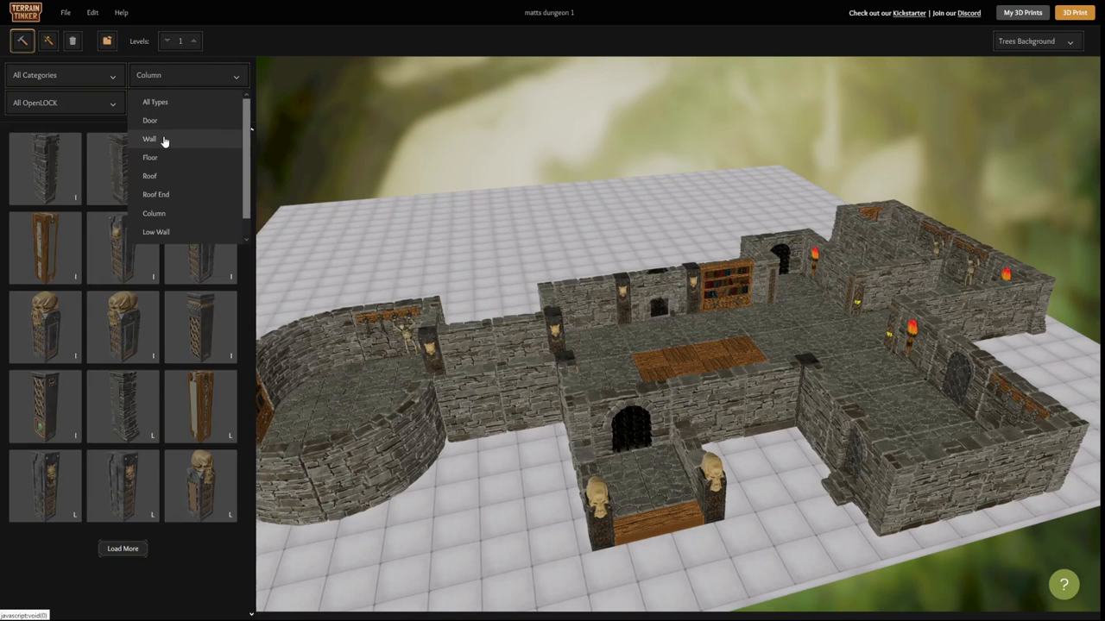
click(149, 138)
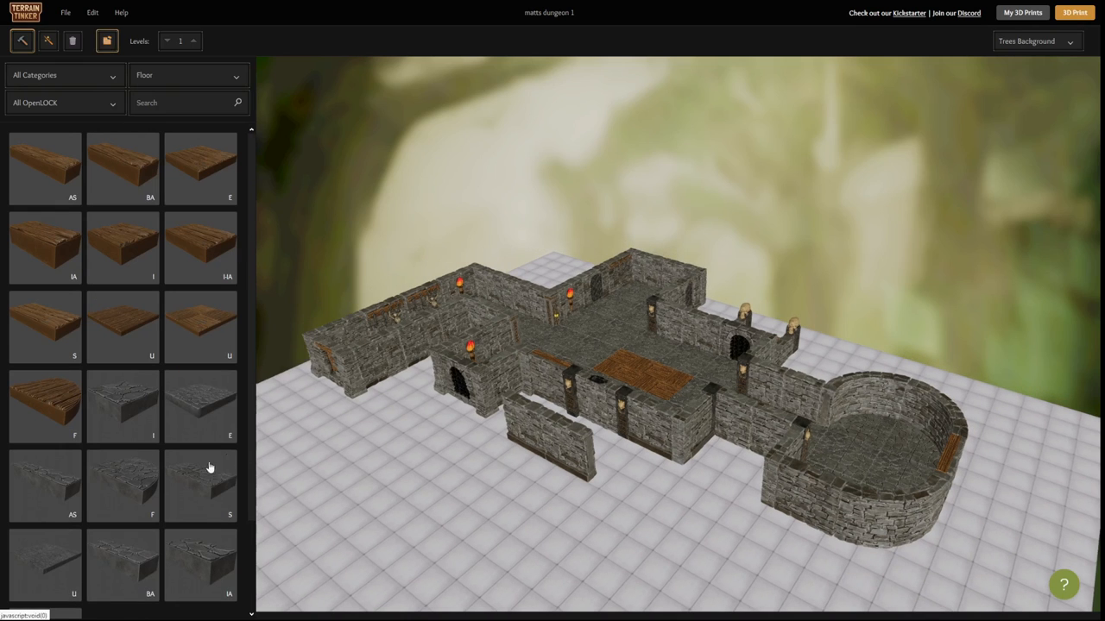
Step: Pick a stone floor slab, then a wooden plank floor piece, from the catalogue
click(200, 405)
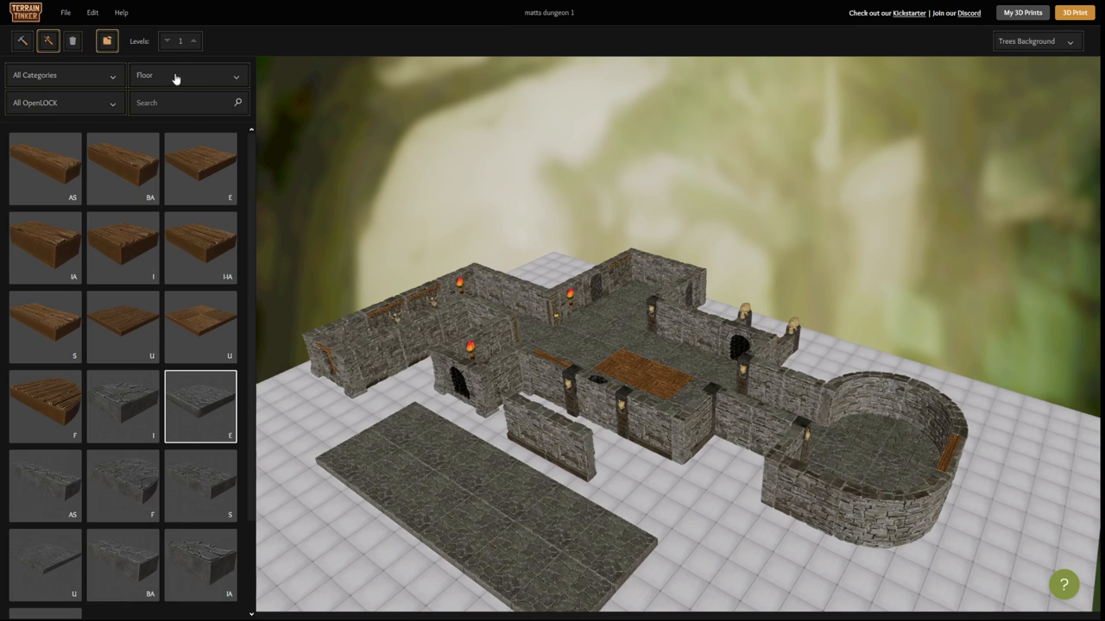
mouse_move(59, 319)
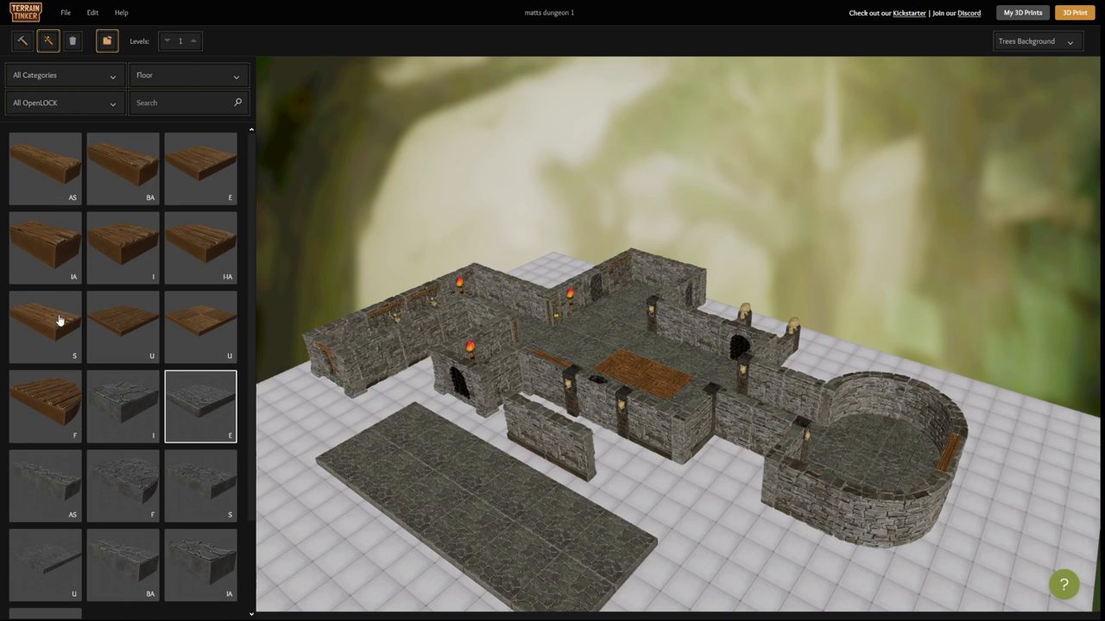
click(200, 170)
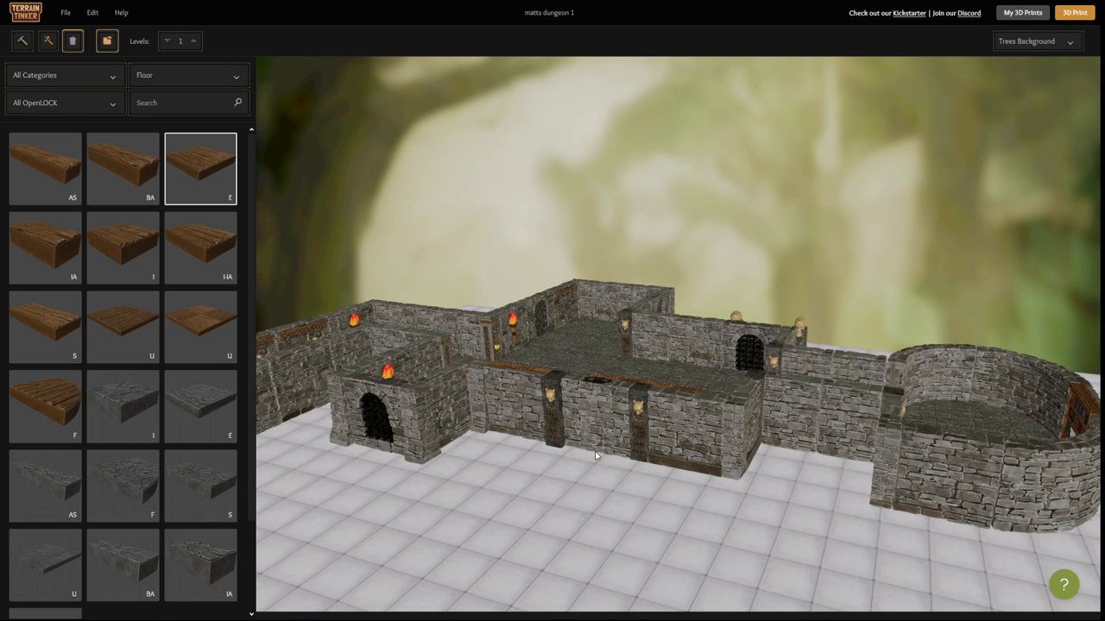
drag(596, 456, 803, 513)
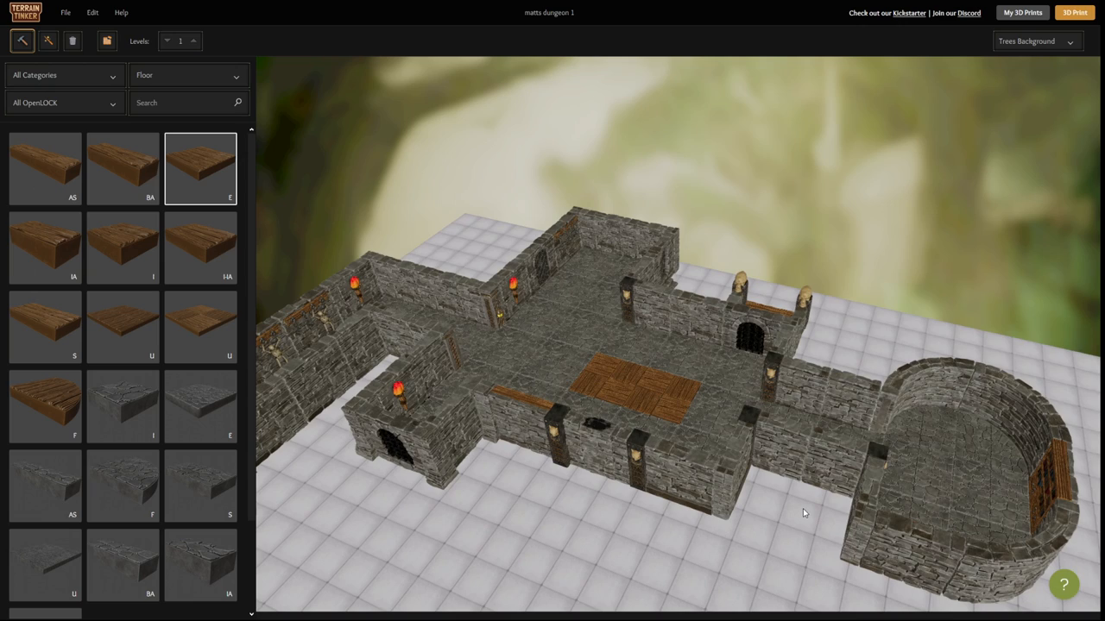
drag(802, 514, 576, 514)
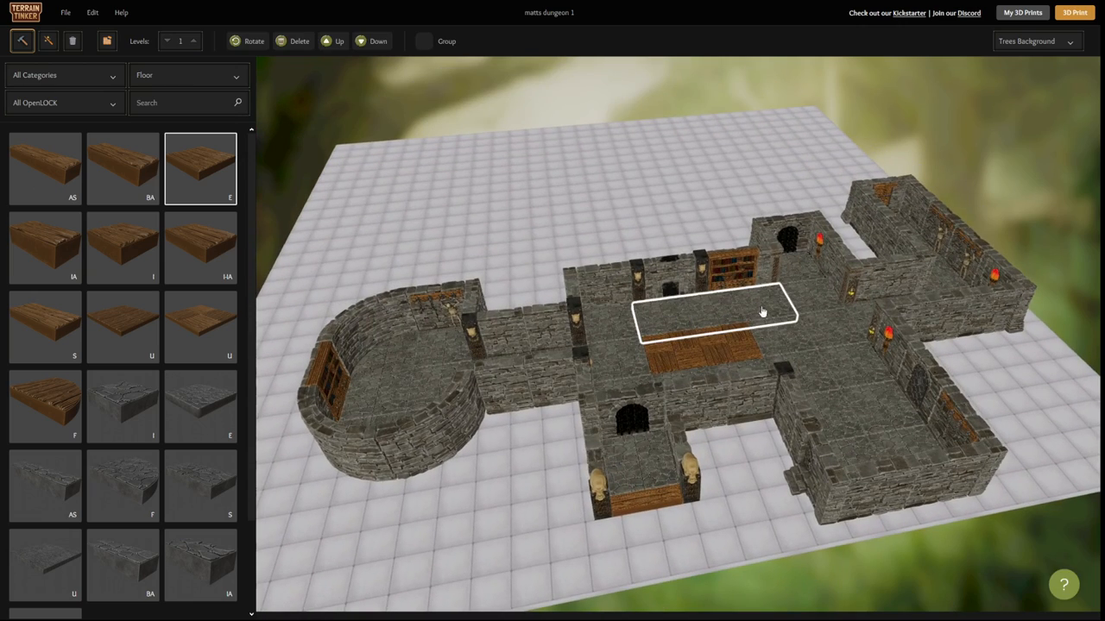
click(423, 41)
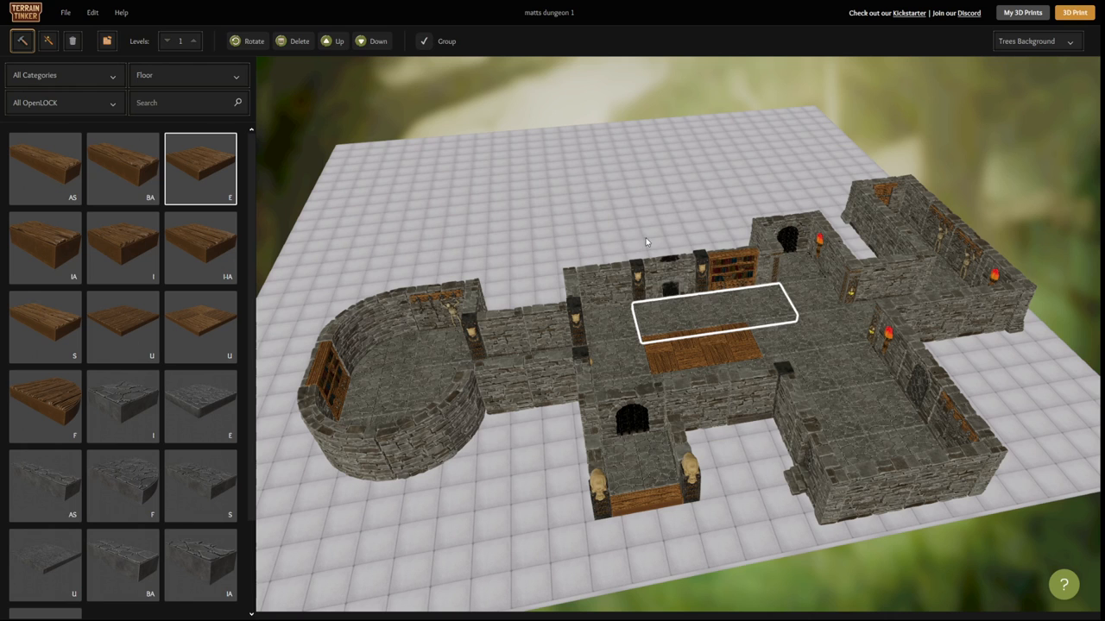
drag(711, 312, 708, 304)
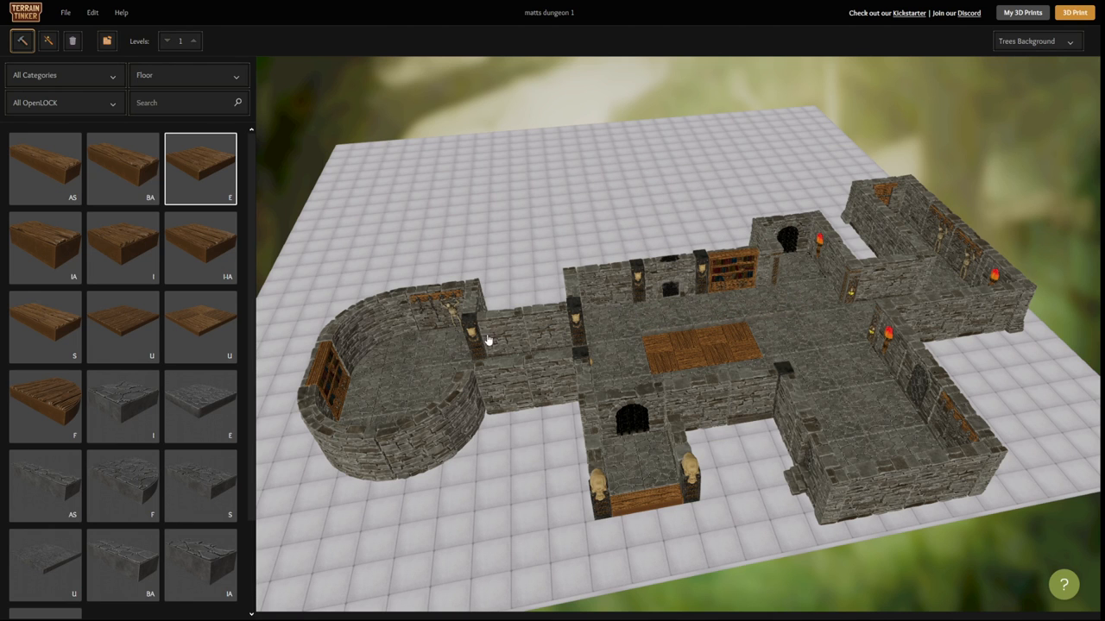
Step: Go up two building levels and place a stone floor tile above the dungeon
click(193, 38)
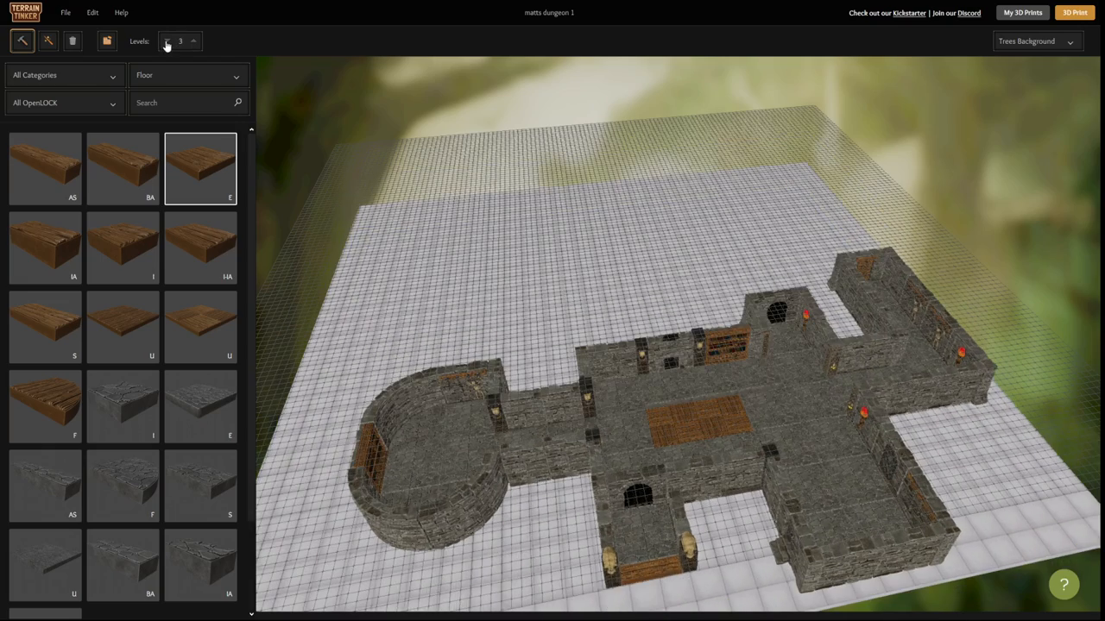
click(193, 45)
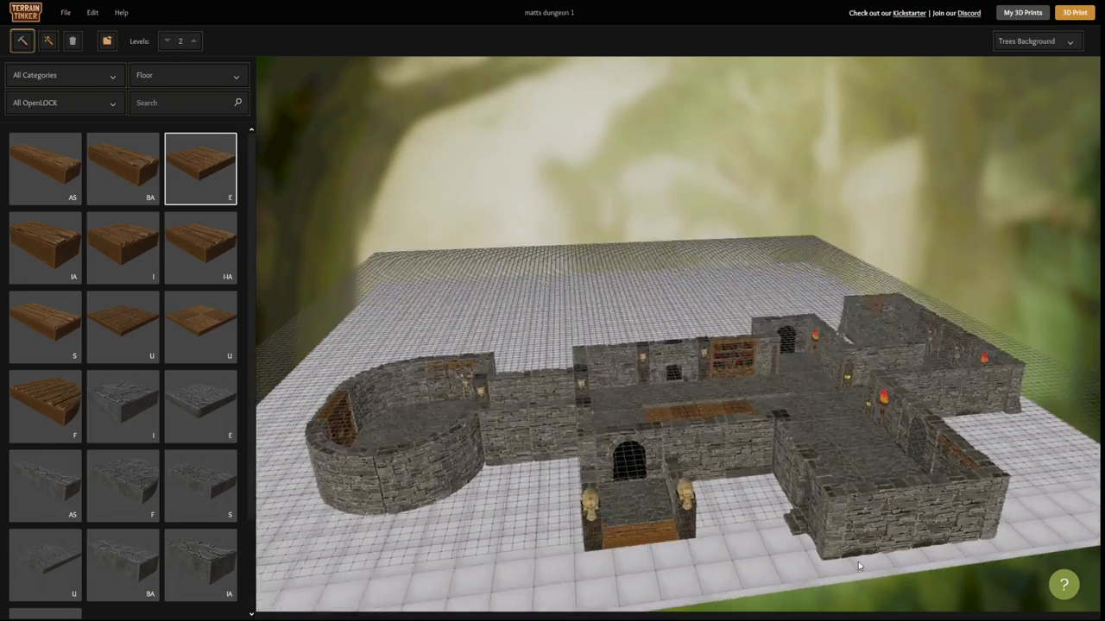
click(193, 38)
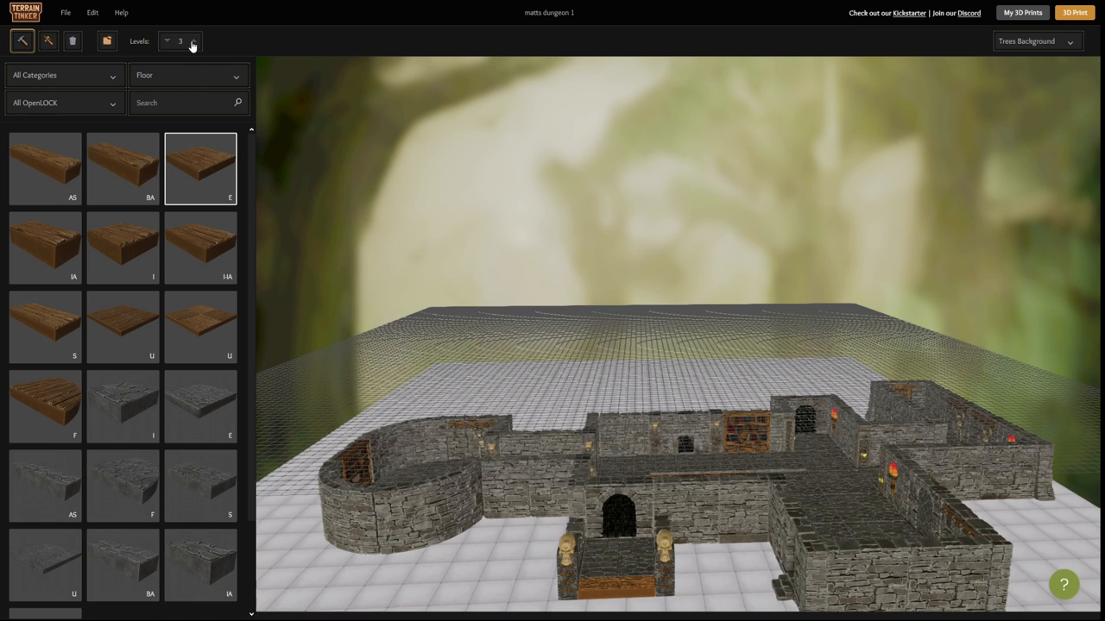
click(193, 45)
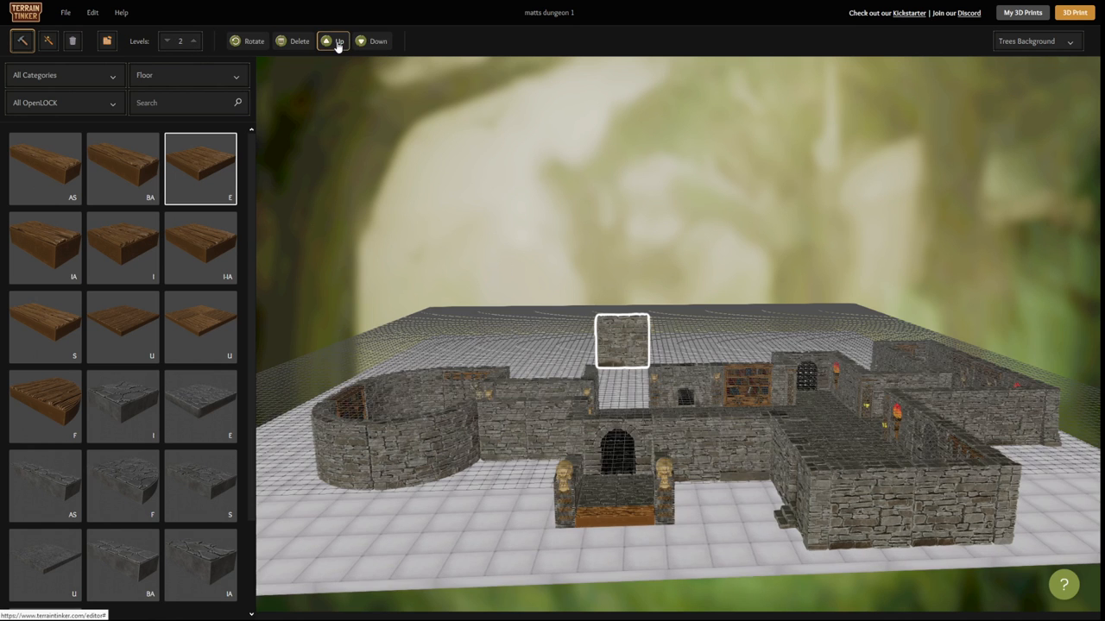
Step: Raise the placed floor tile one level, then lower it two levels
click(335, 41)
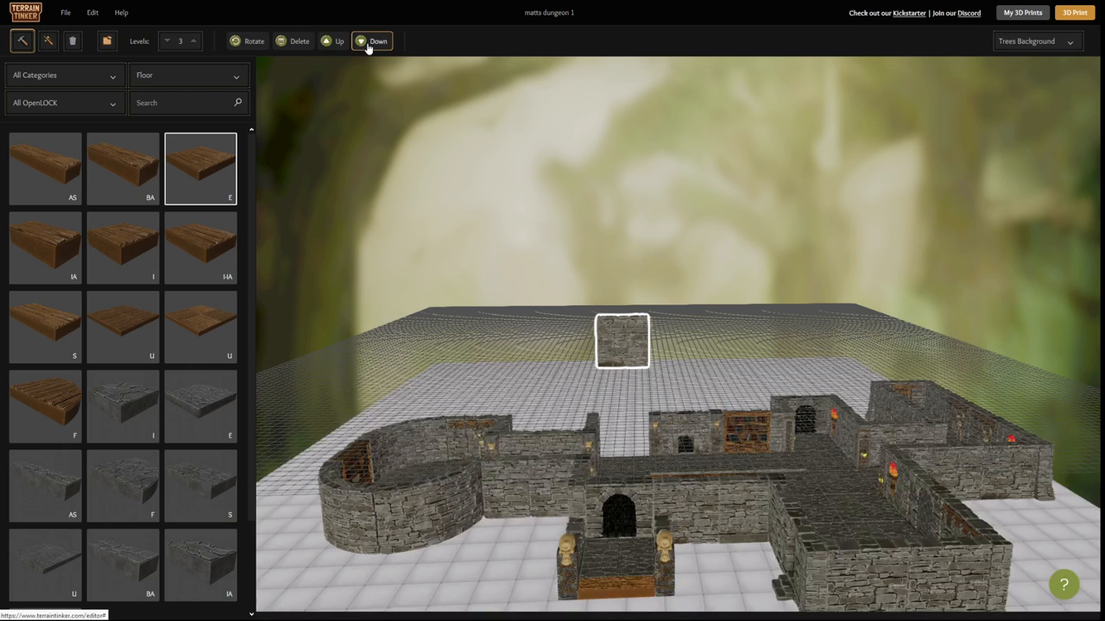
click(376, 41)
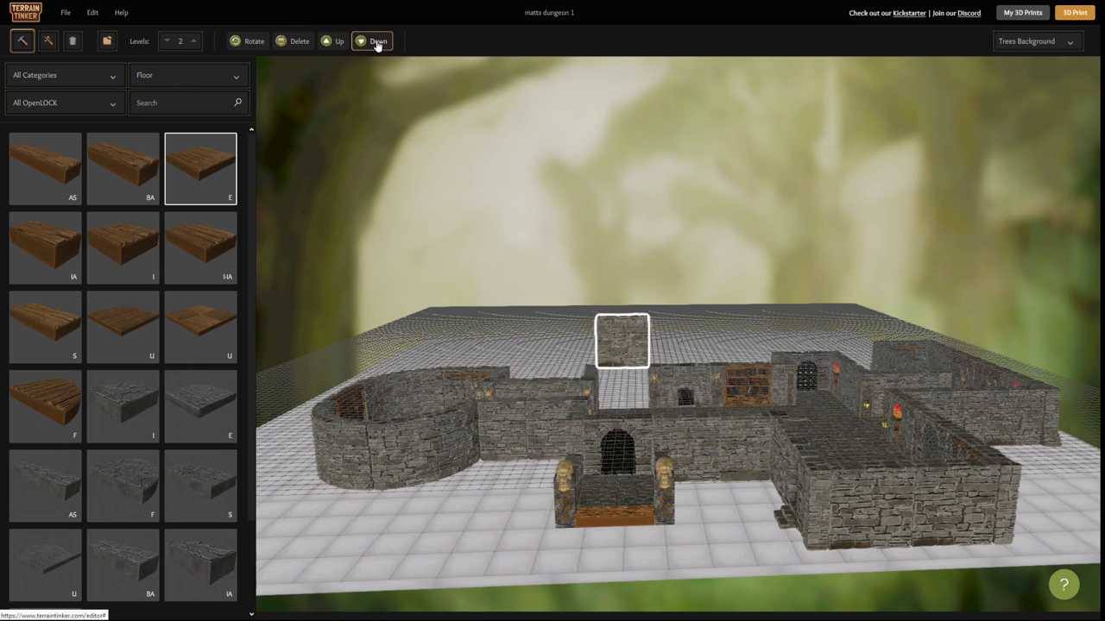
click(376, 41)
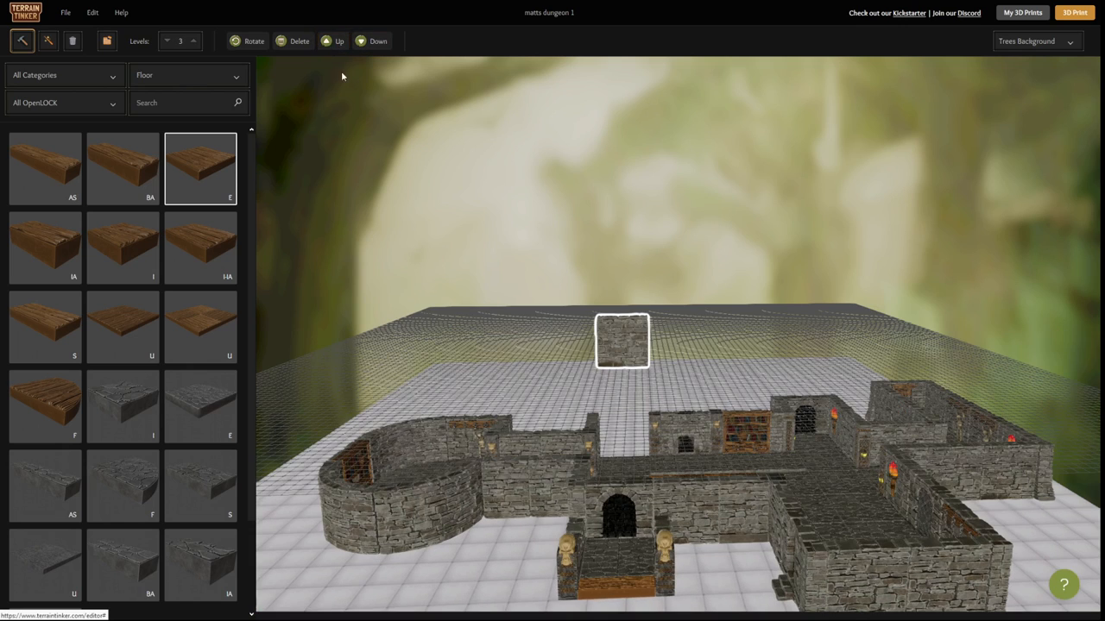
Step: Start the 3D Print export, saving the layout first via Save & Print
click(1074, 12)
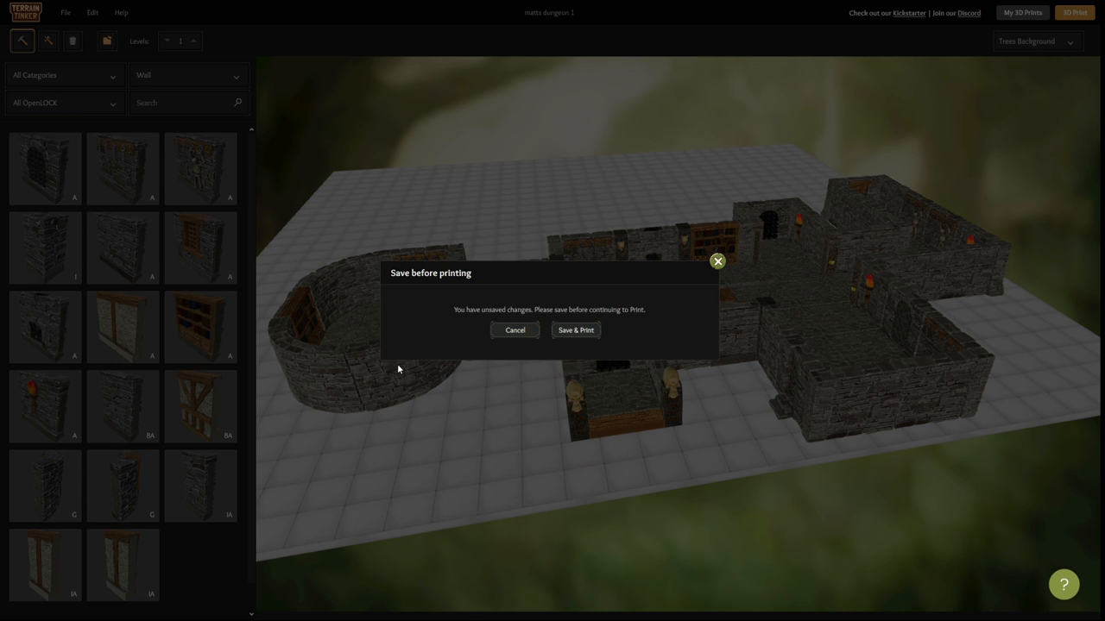
click(575, 330)
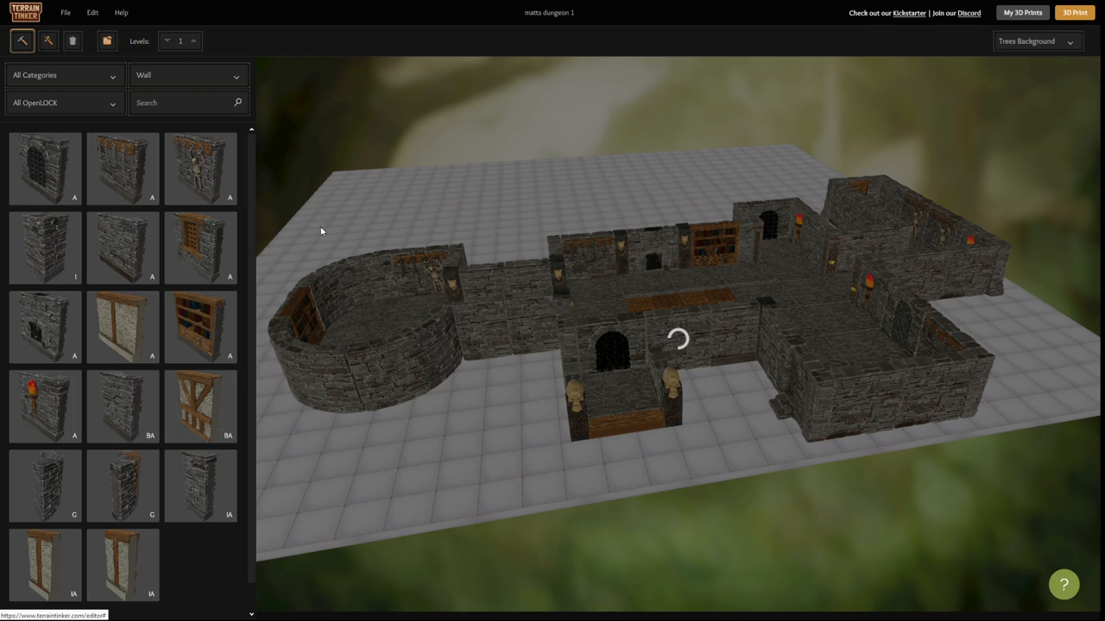
click(1074, 12)
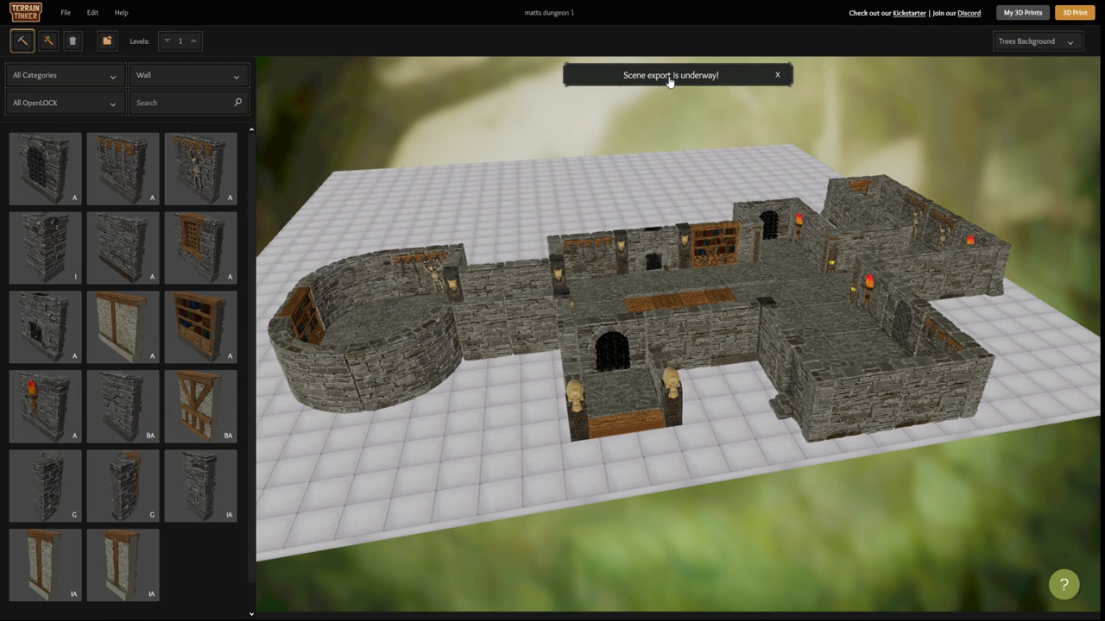
mouse_move(573, 93)
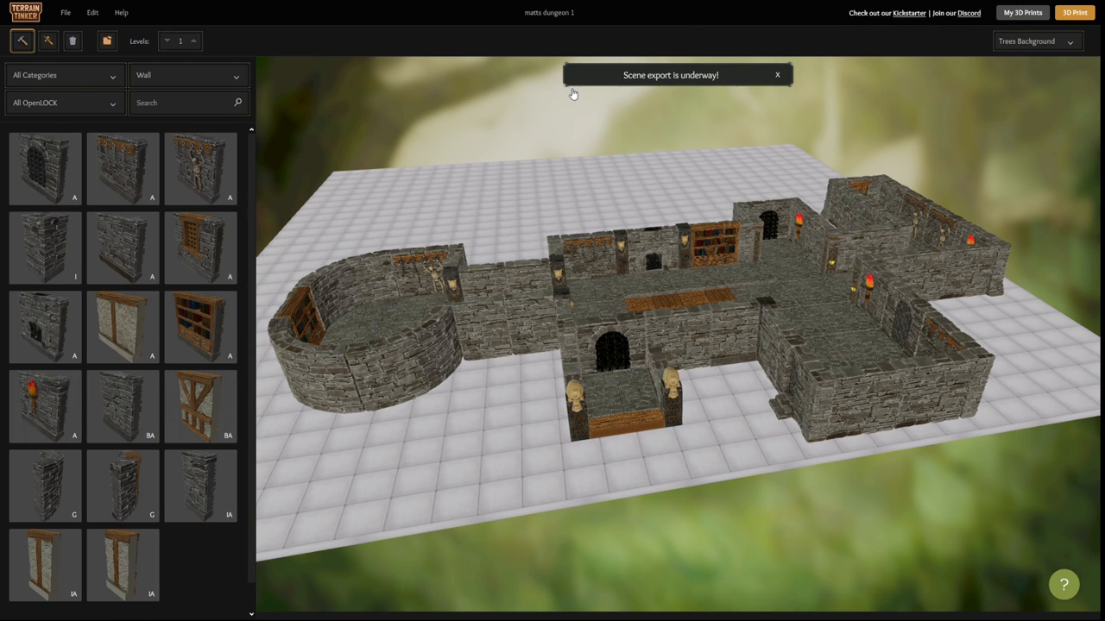
mouse_move(716, 164)
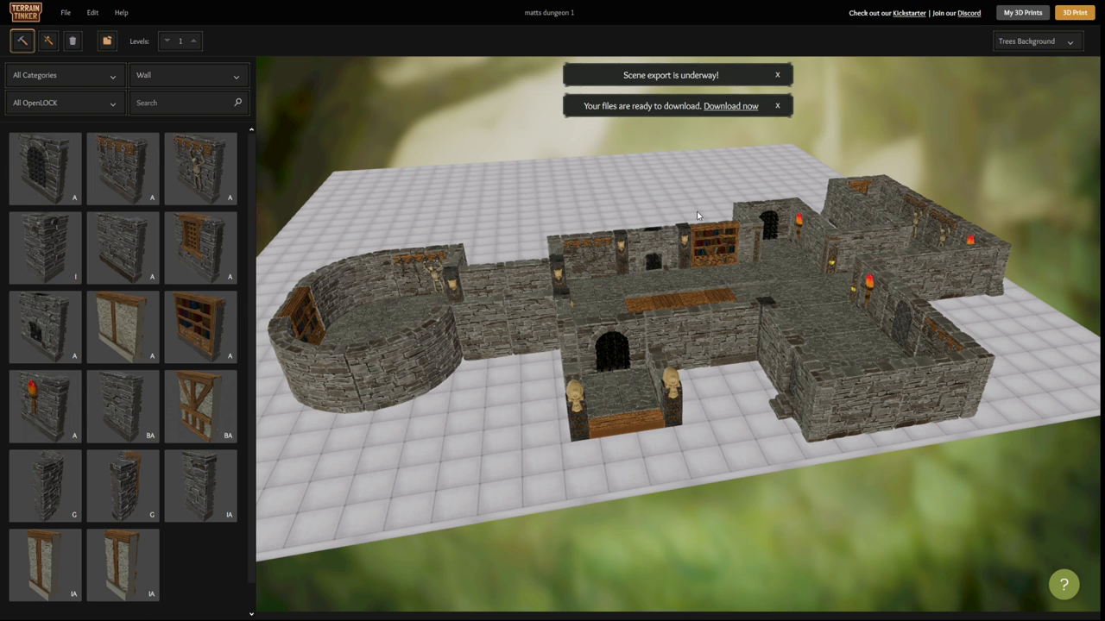
mouse_move(368, 98)
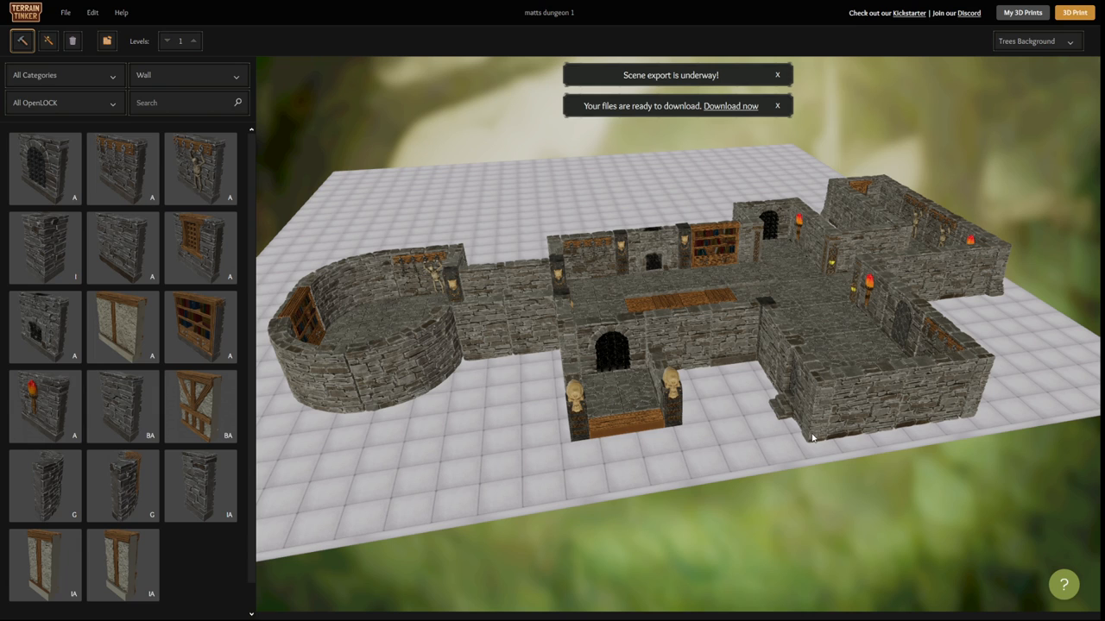
mouse_move(832, 441)
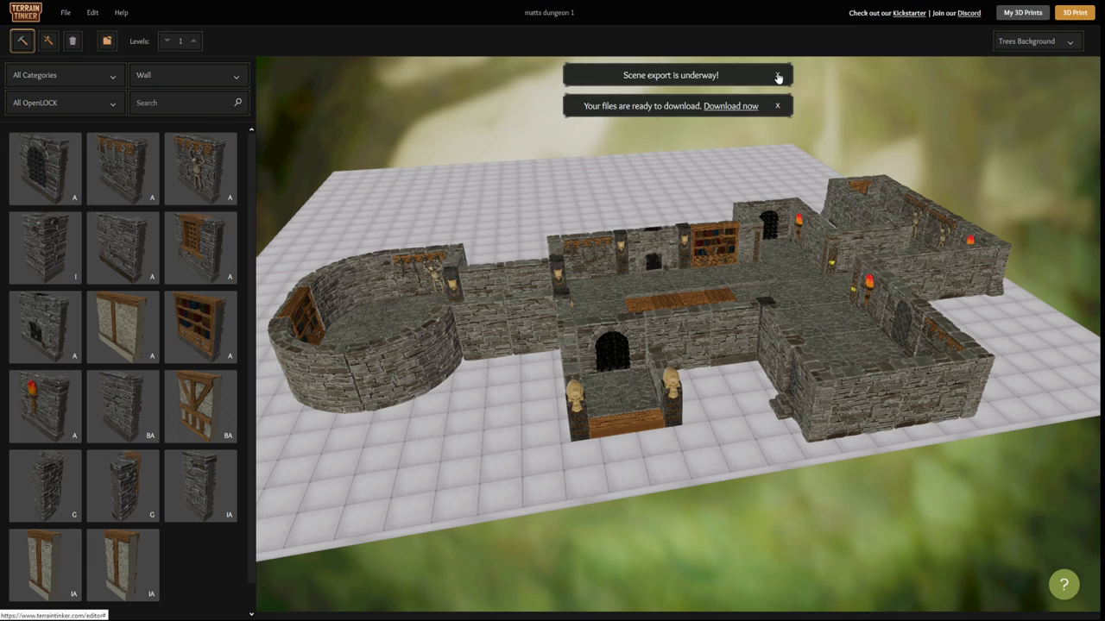
Step: Dismiss the 'files are ready to download' export notifications
click(777, 76)
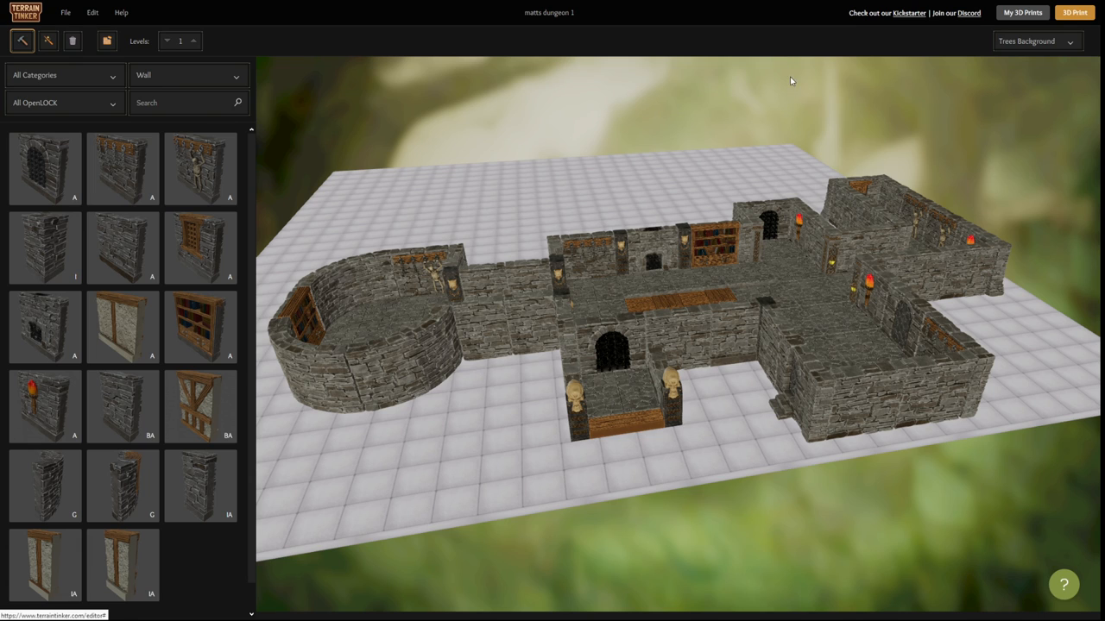